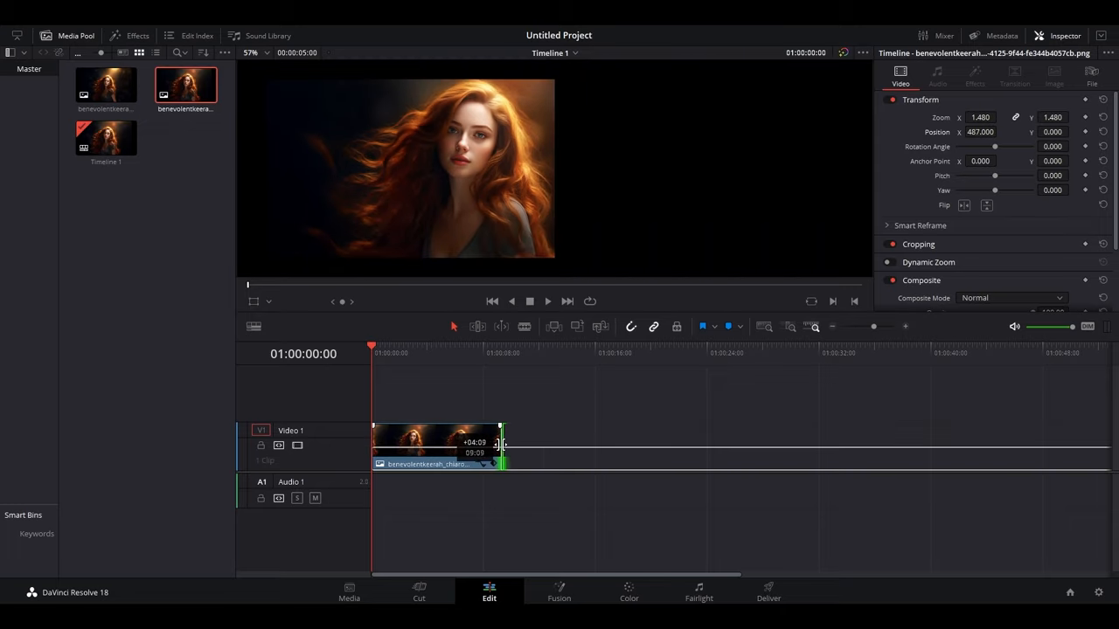
Trim the photo clip's end so it runs about five seconds on the timeline.
{"action": "left_click_drag", "start_coordinate": [503, 443], "coordinate": [467, 443]}
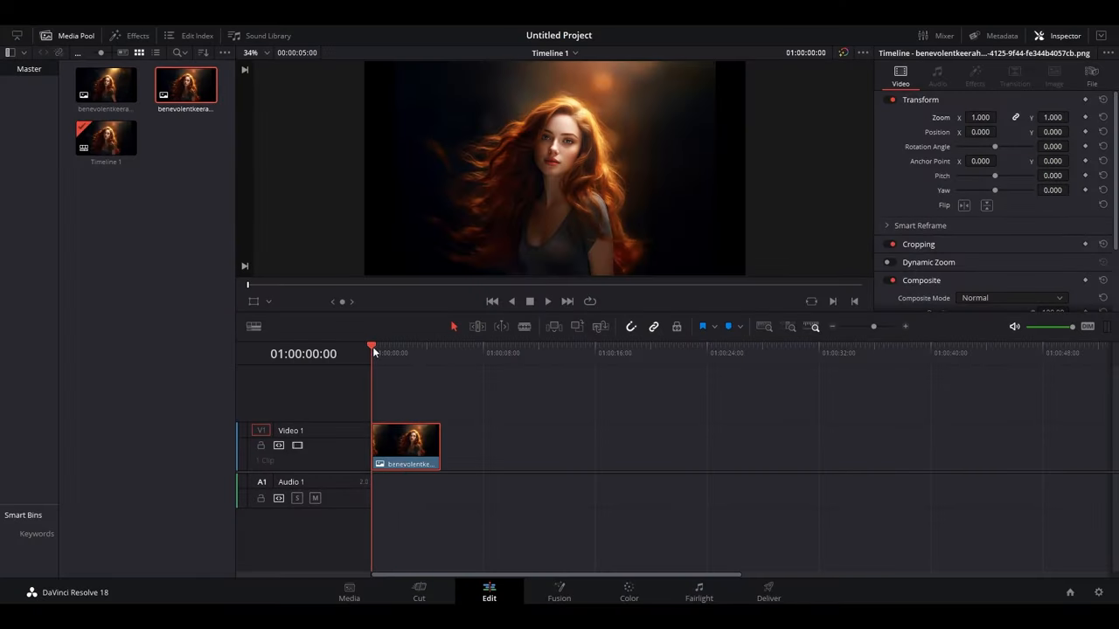
Extend the clip to 7:02 and keyframe Zoom from 1.000 at start to 1.250 at end.
{"action": "left_click_drag", "start_coordinate": [440, 446], "coordinate": [464, 446]}
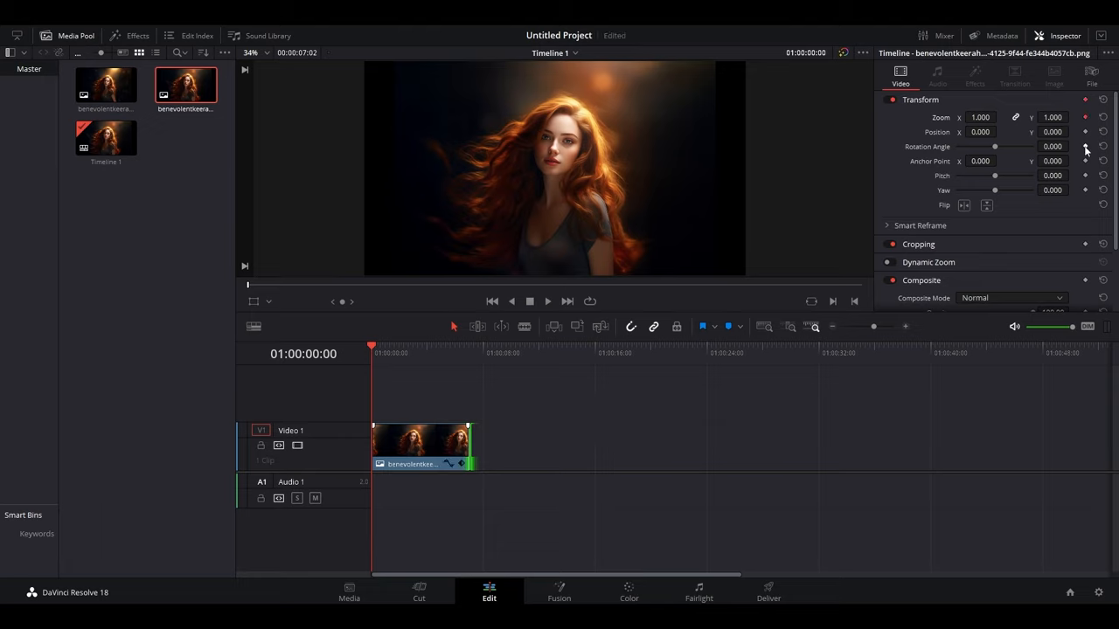
{"action": "left_click", "coordinate": [438, 354]}
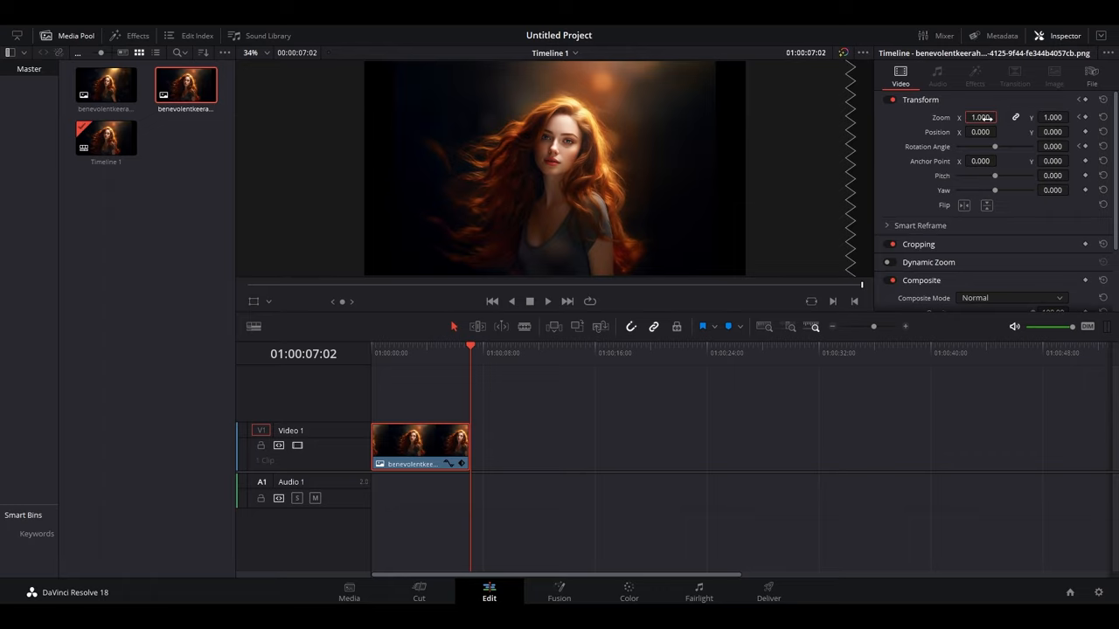
{"action": "type", "text": "1.250"}
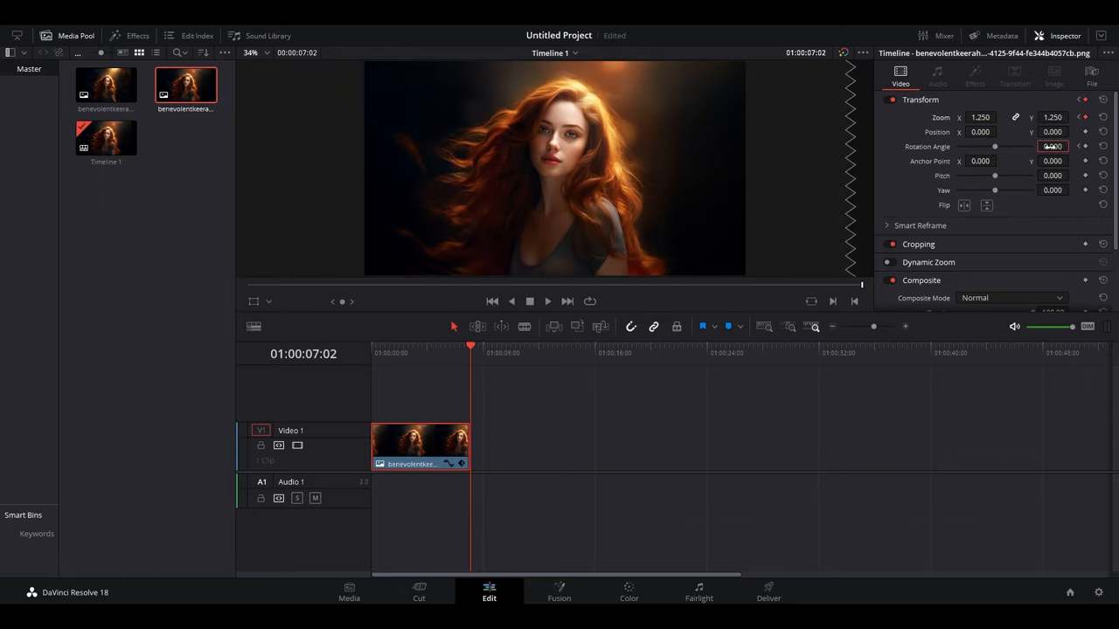